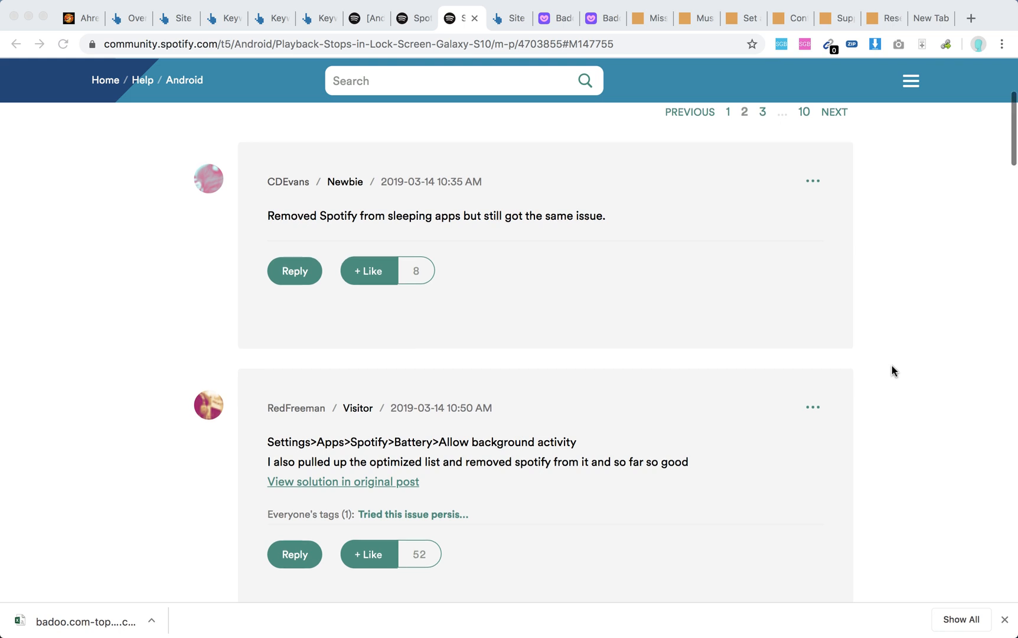
# Read the Fixed '[Android] Spotify not playing in background' idea, noting 160 votes and permissions advice
pyautogui.scroll(-3)
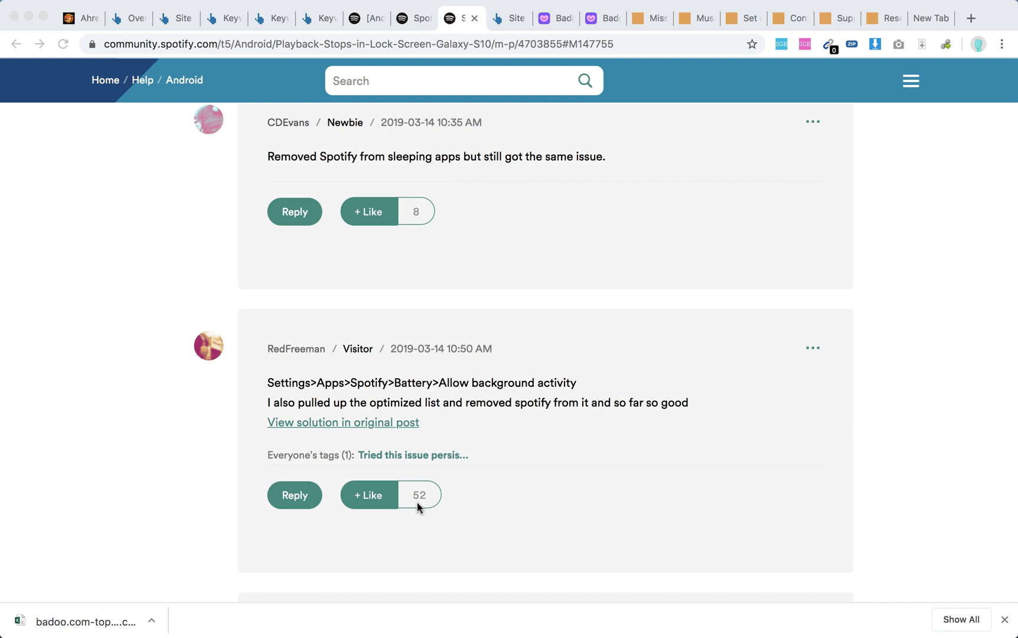
pyautogui.moveTo(540, 338)
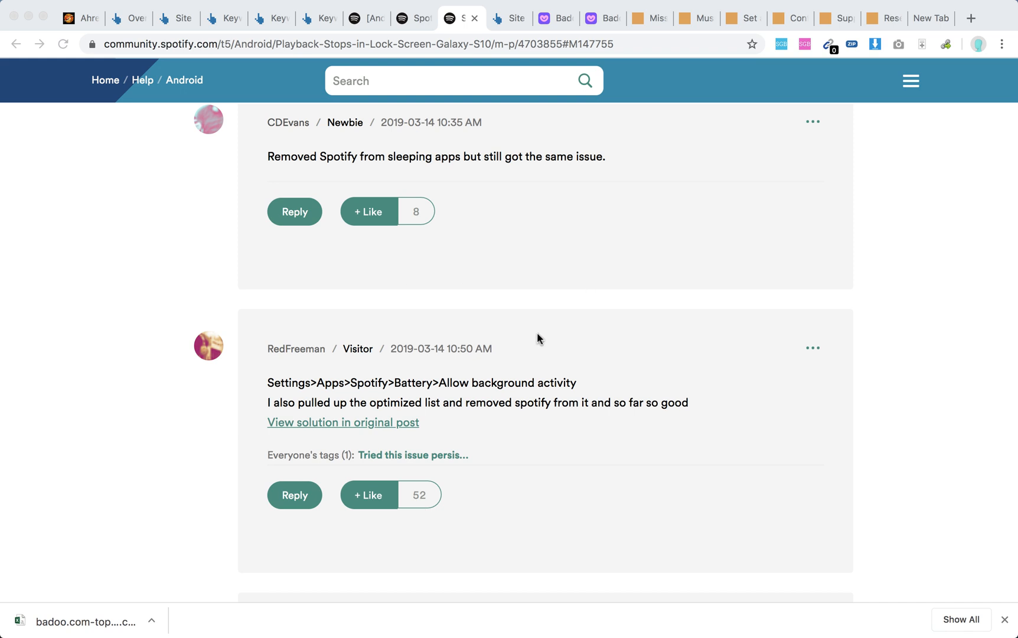
pyautogui.moveTo(376, 394)
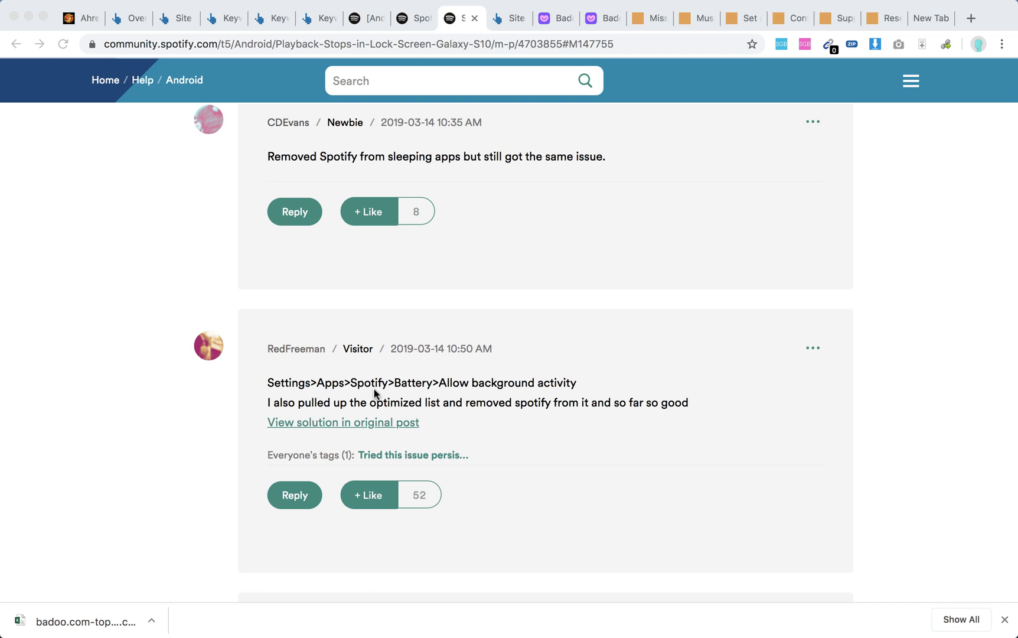
pyautogui.moveTo(341, 383)
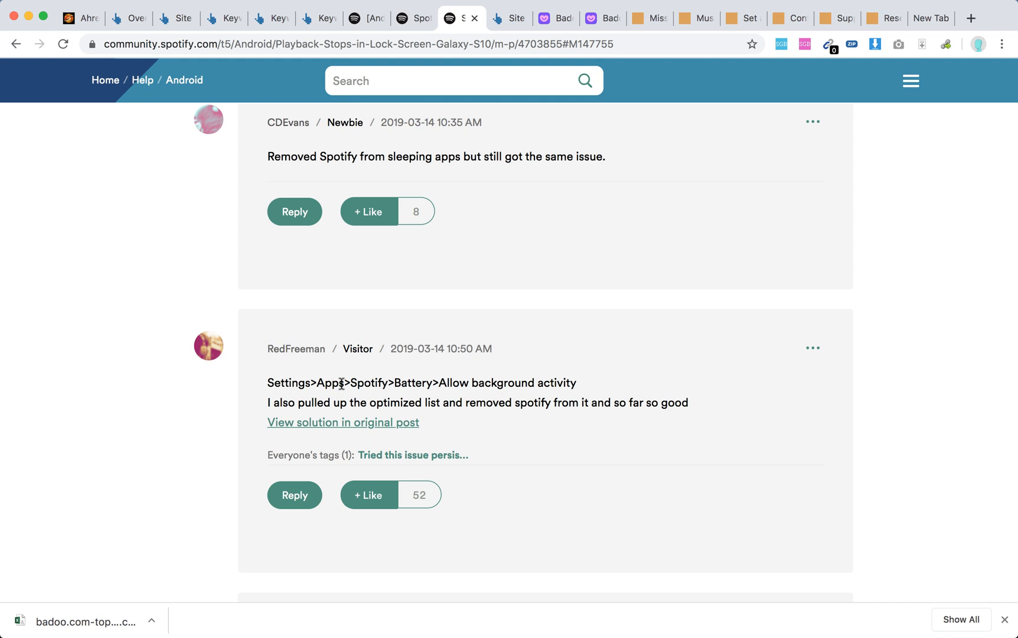
pyautogui.moveTo(472, 383)
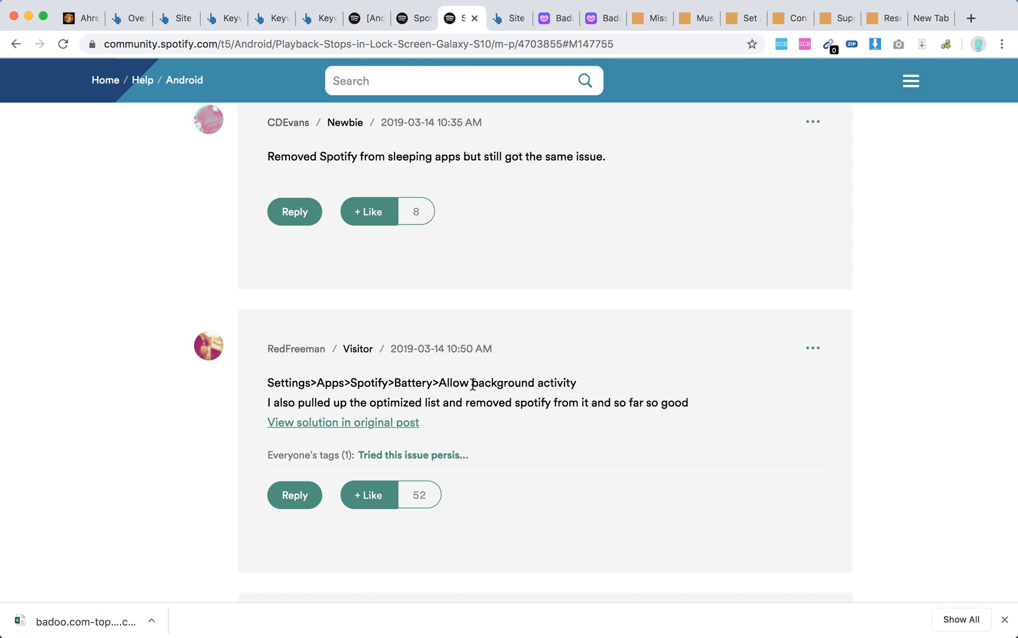
pyautogui.moveTo(490, 382)
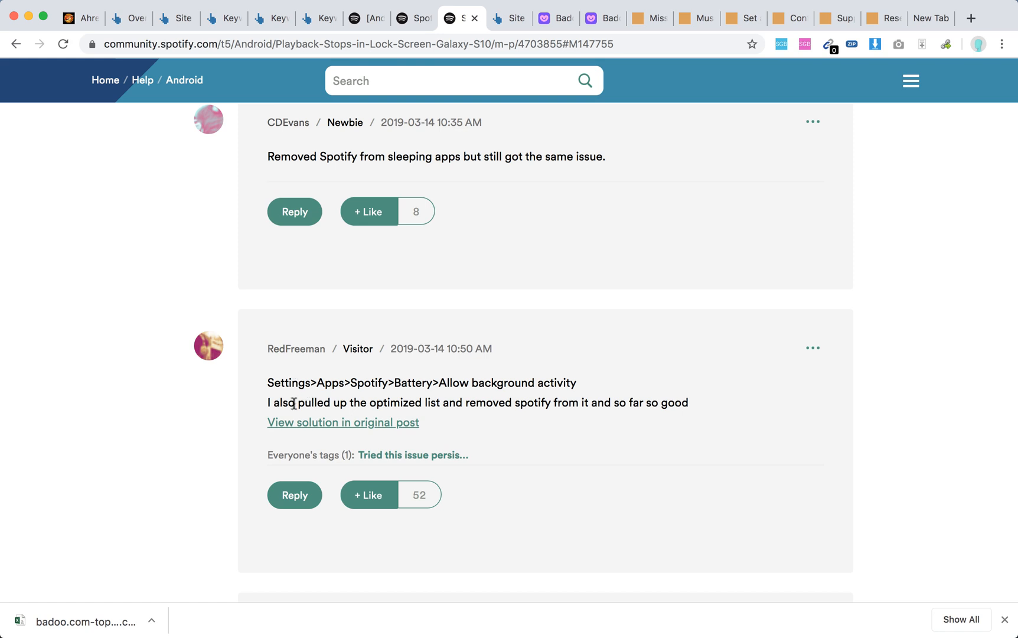
pyautogui.moveTo(301, 403); pyautogui.dragTo(547, 402)
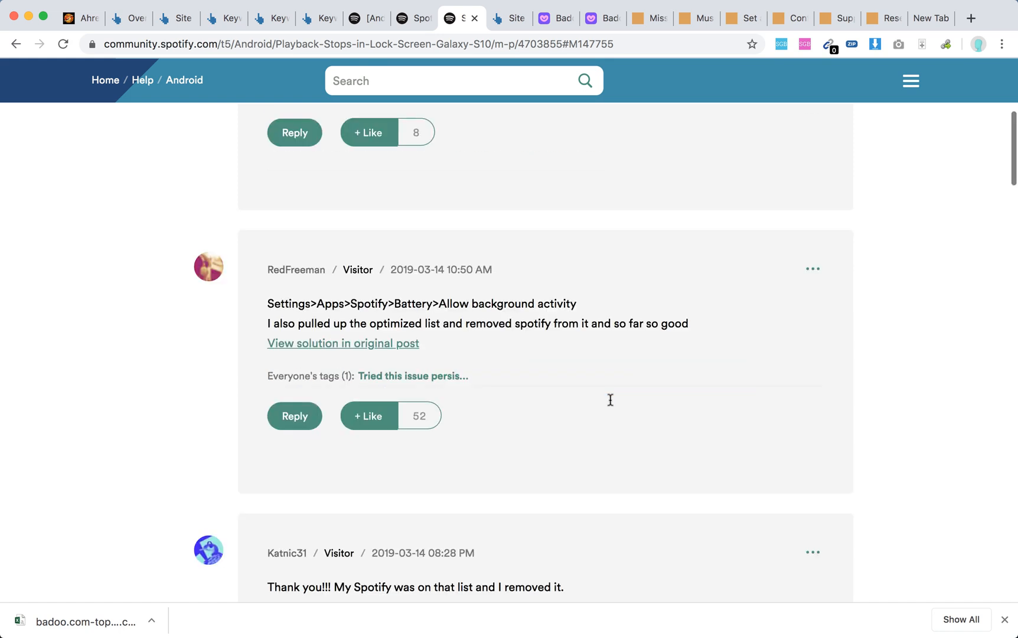
pyautogui.scroll(-3)
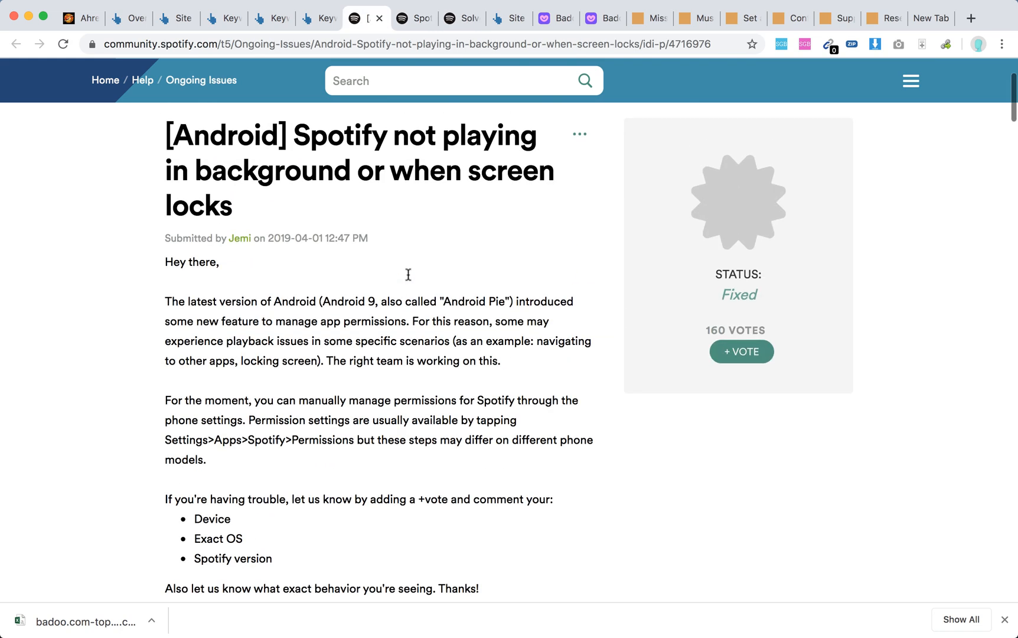
pyautogui.scroll(-3)
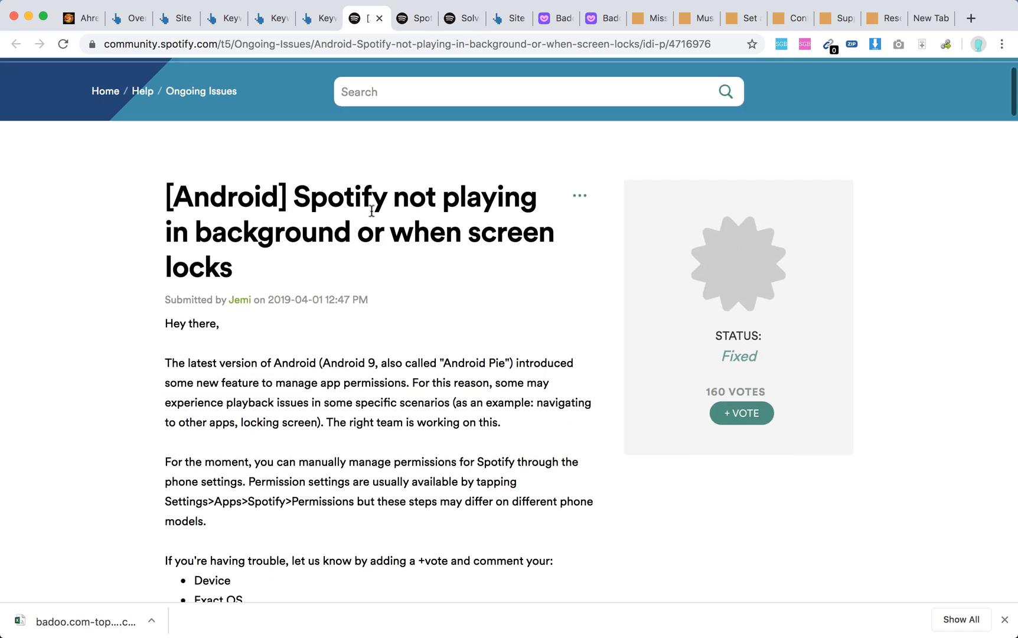
pyautogui.moveTo(781, 271)
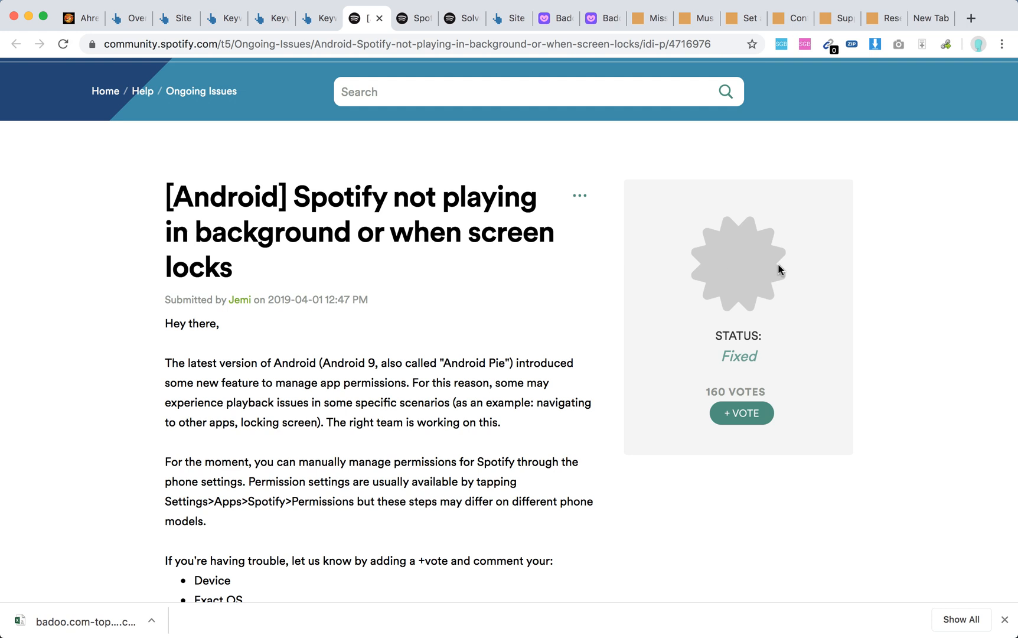
pyautogui.moveTo(710, 345)
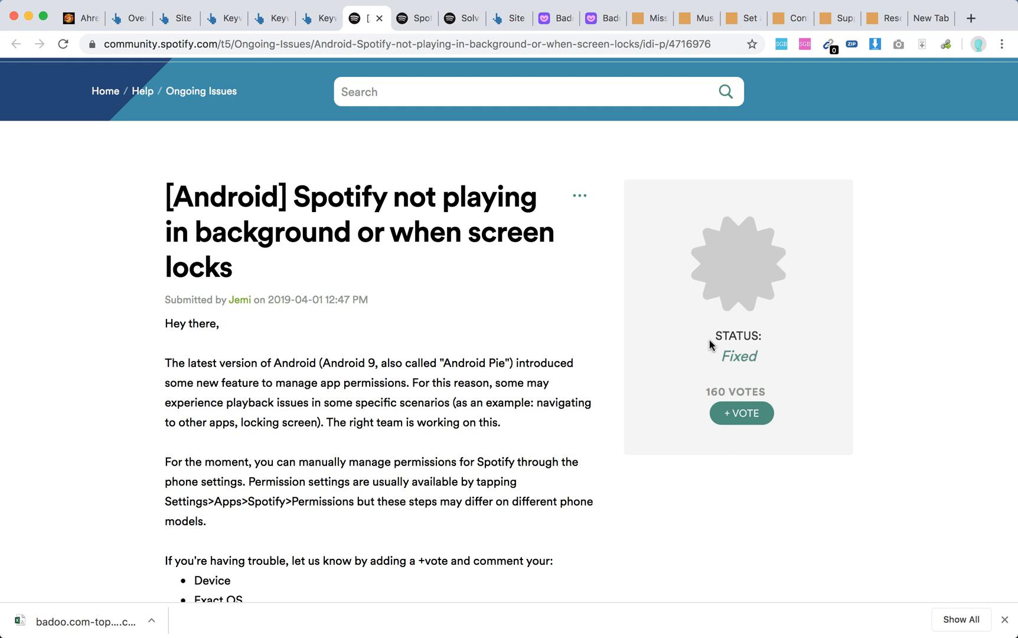
pyautogui.moveTo(732, 371)
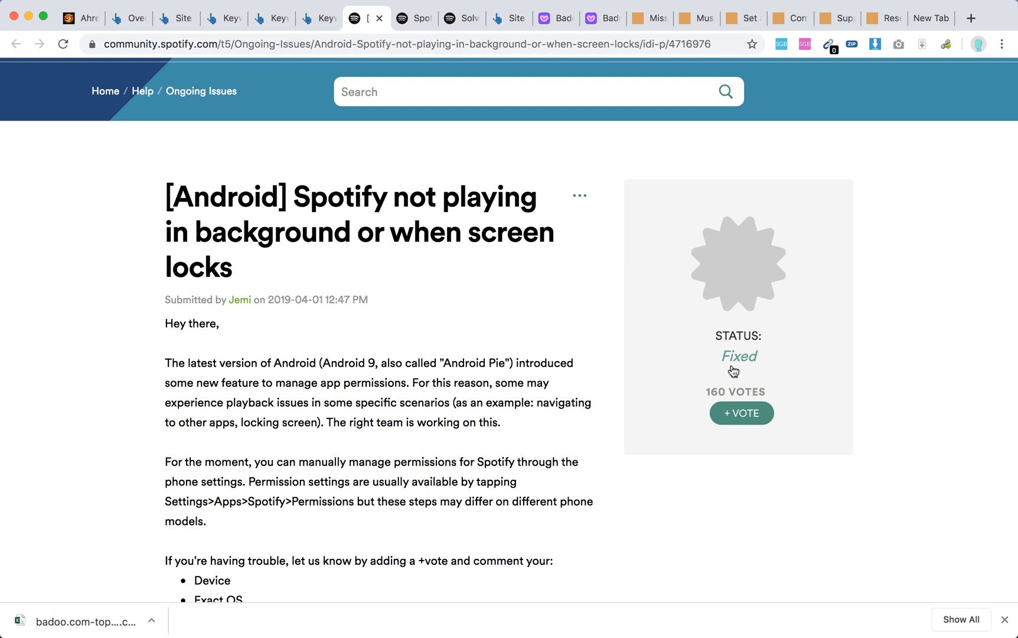
pyautogui.moveTo(418, 377)
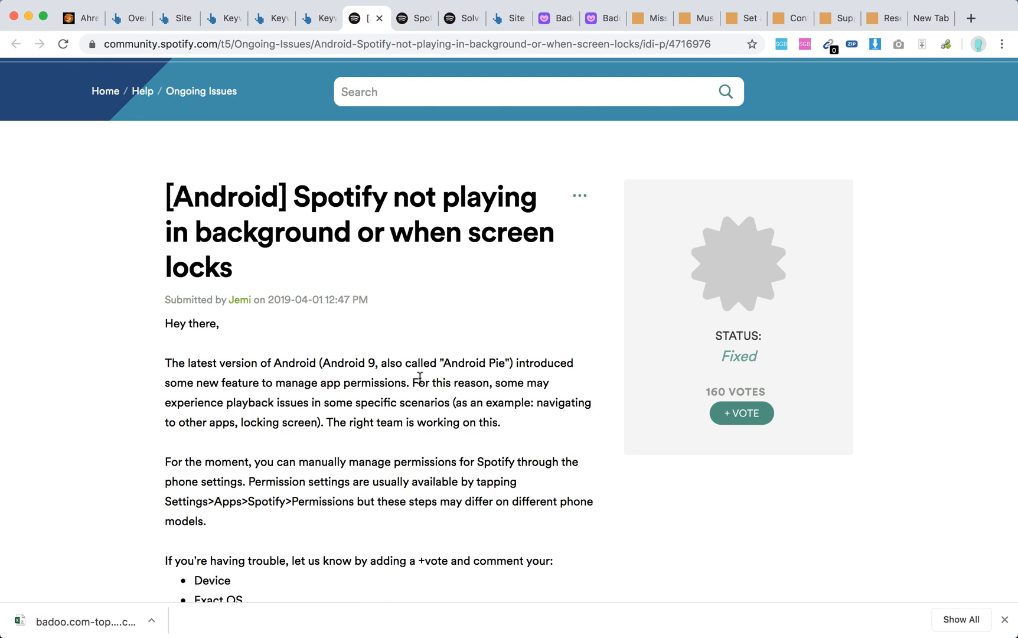
pyautogui.scroll(-3)
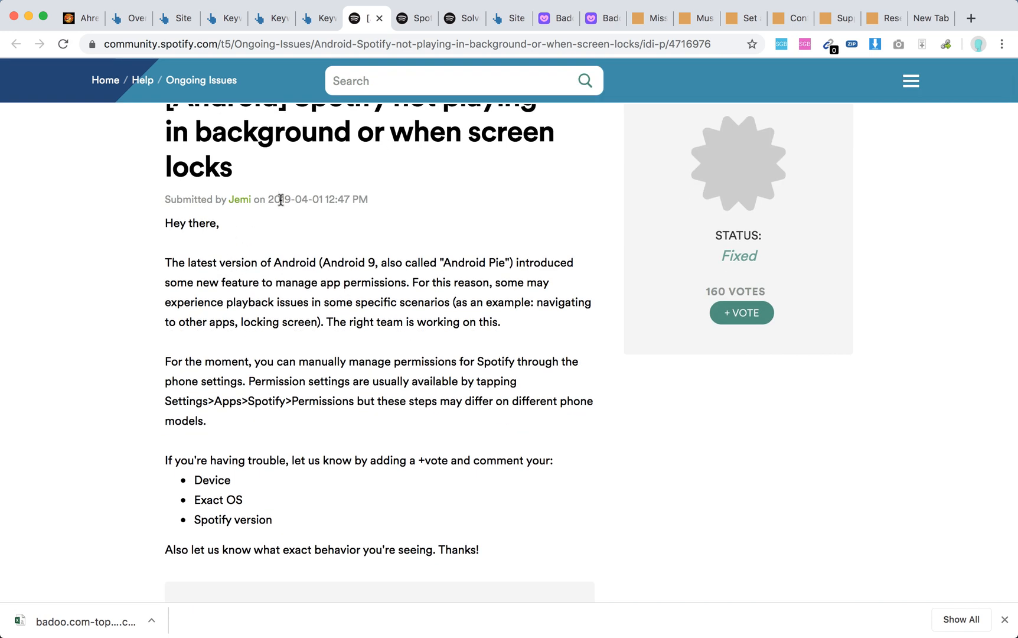
pyautogui.moveTo(336, 268)
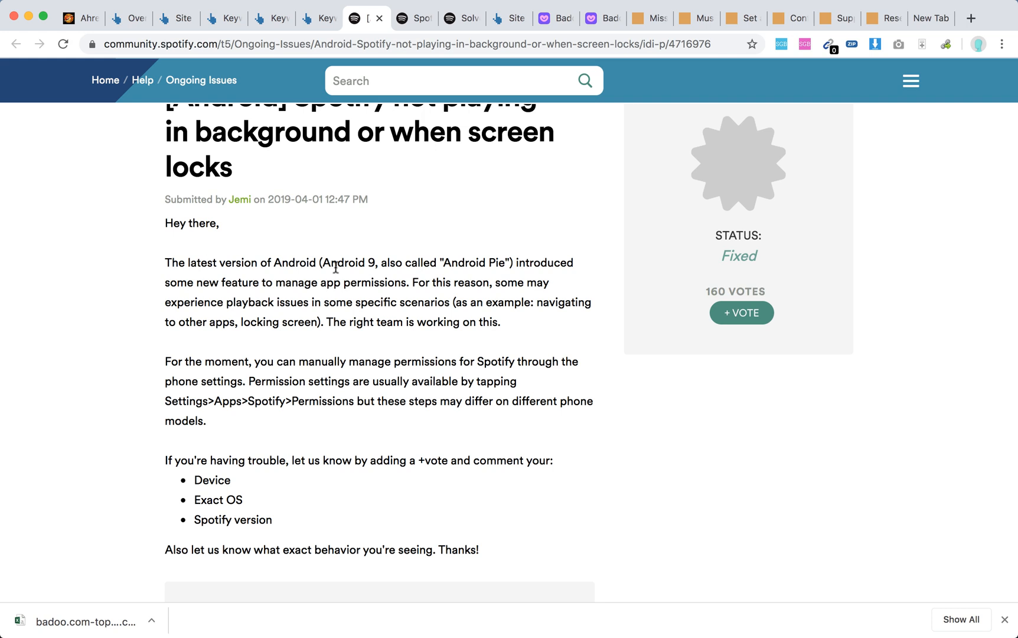
pyautogui.moveTo(545, 262)
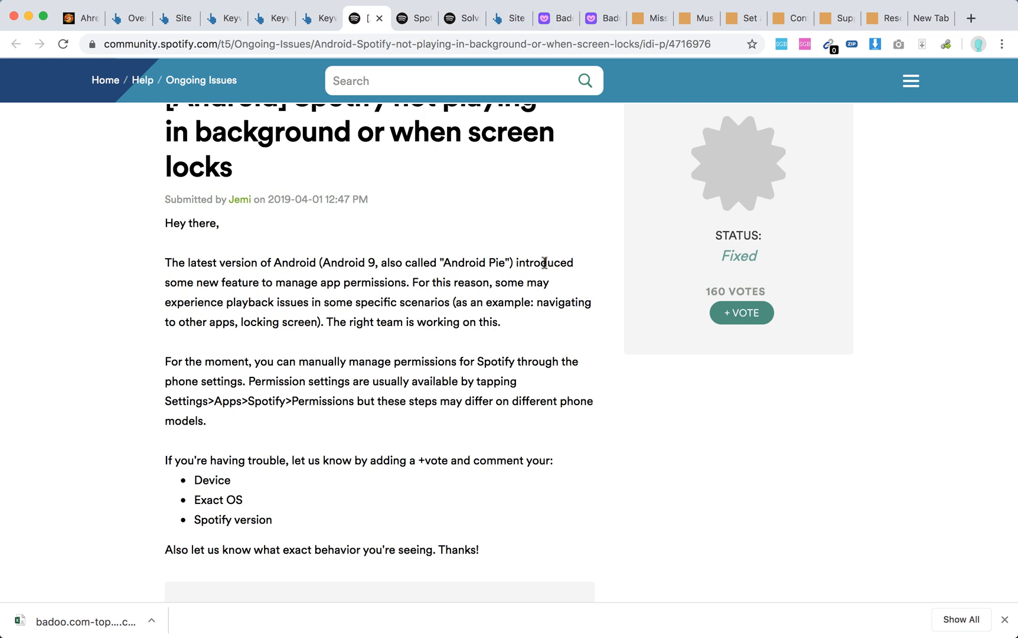
pyautogui.moveTo(444, 286)
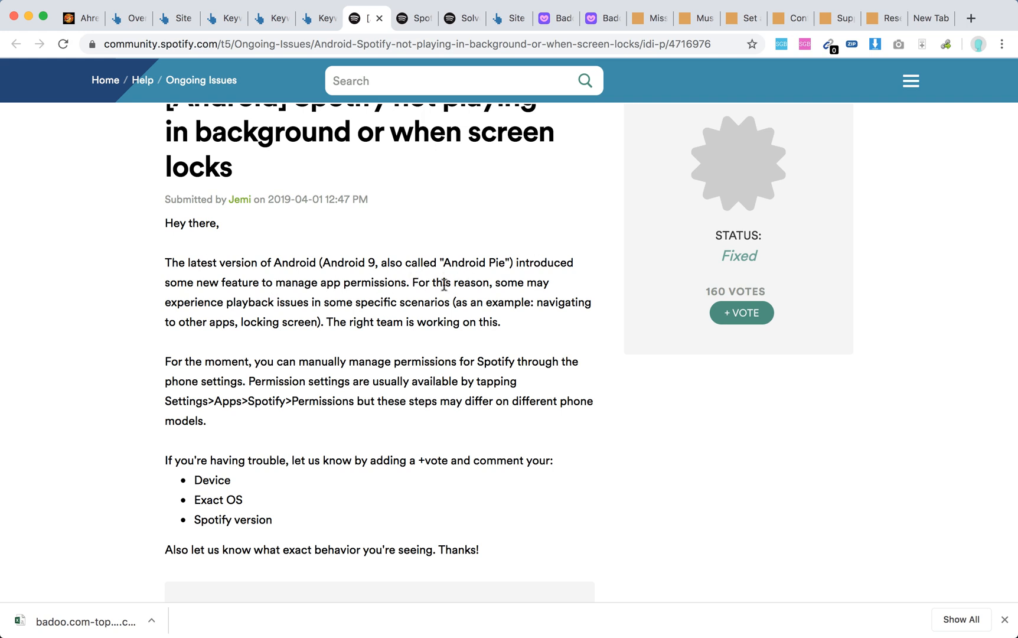
pyautogui.moveTo(299, 304)
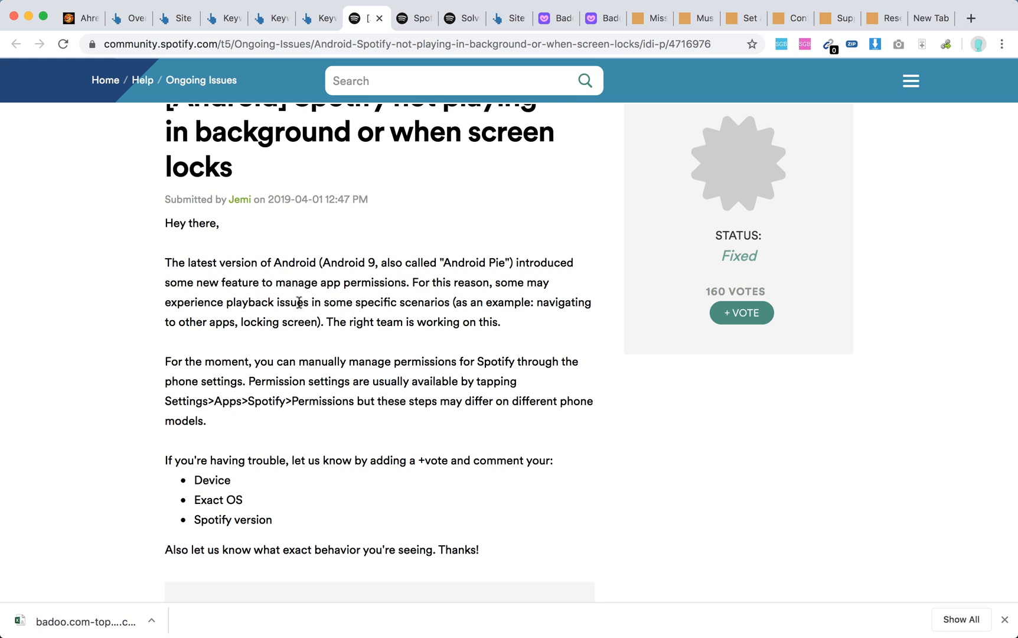
pyautogui.moveTo(449, 304)
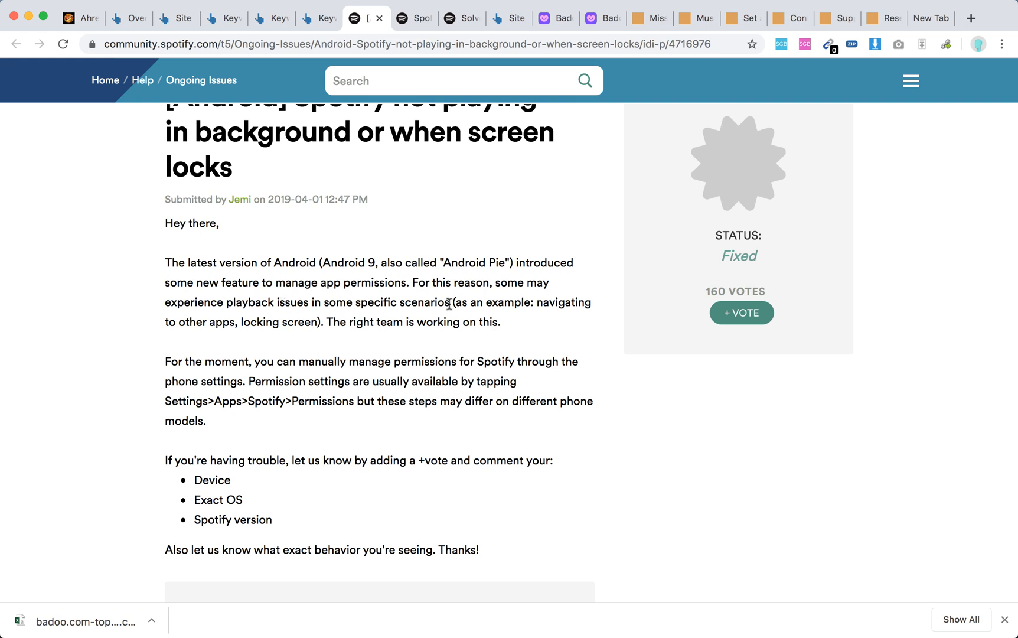
pyautogui.moveTo(444, 303)
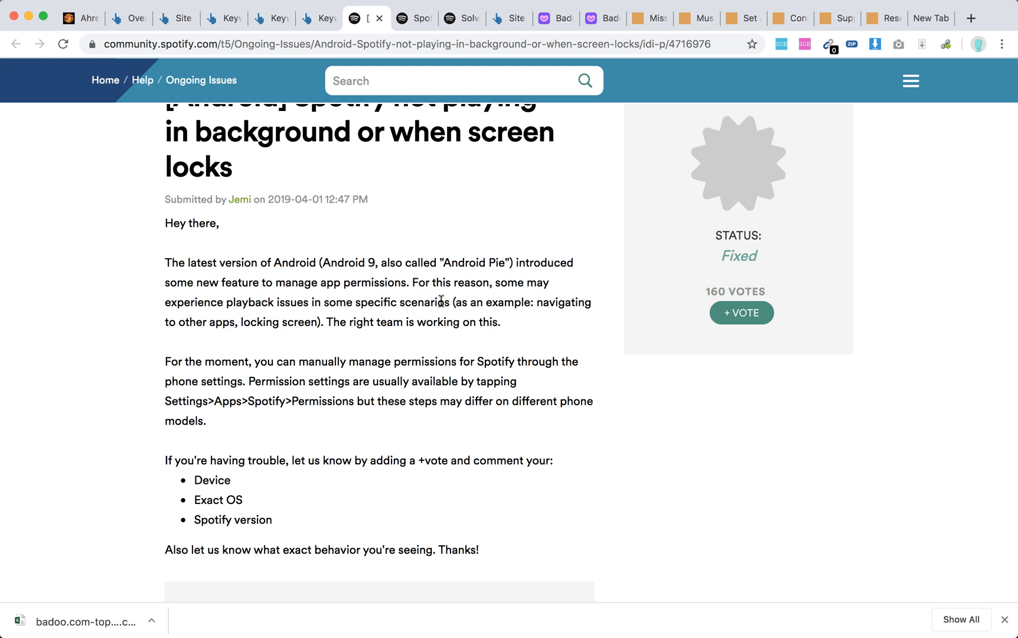
# Scroll the post and highlight 'Apps>Spotify>Permissions' in the workaround paragraph
pyautogui.scroll(-3)
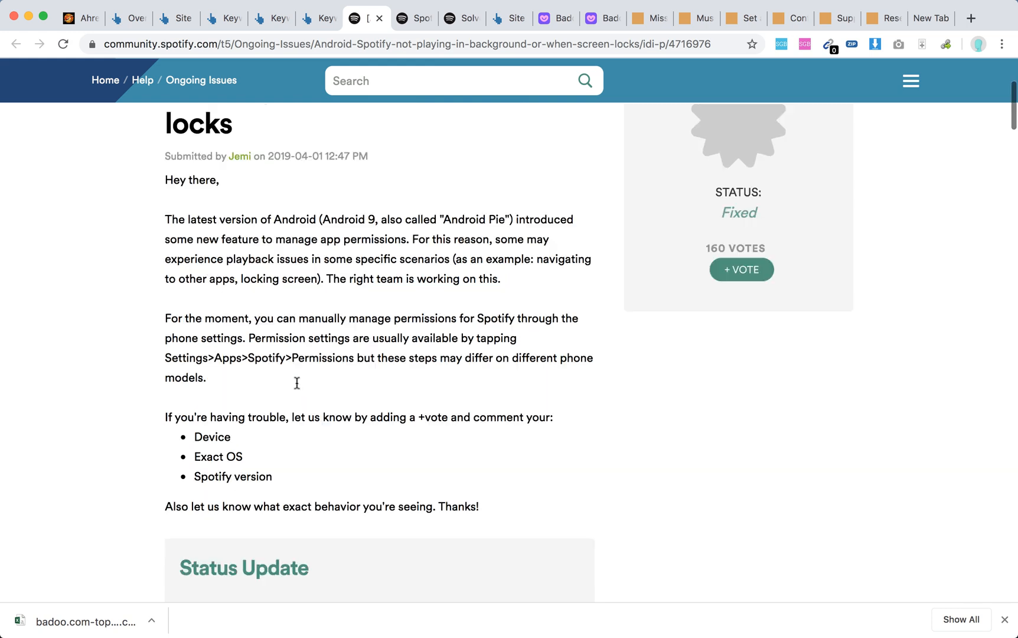
pyautogui.scroll(-3)
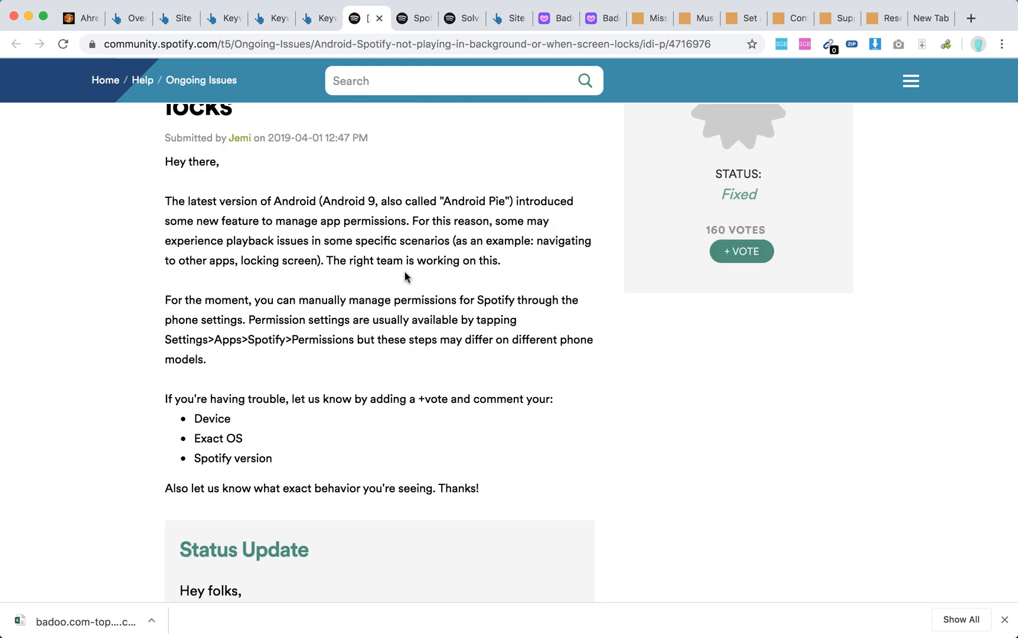
pyautogui.moveTo(277, 319)
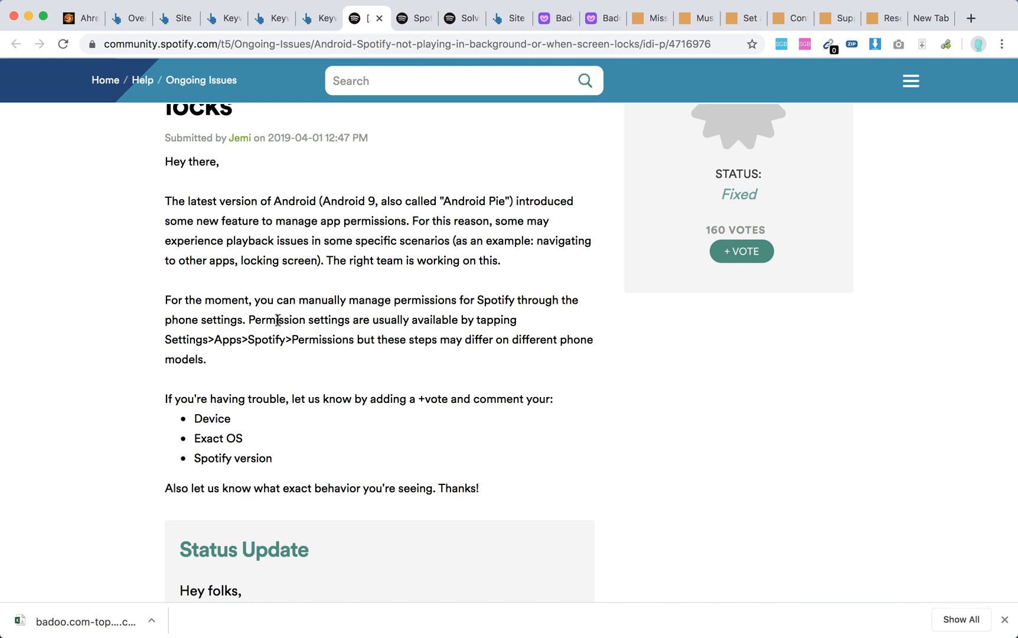
pyautogui.moveTo(278, 320); pyautogui.dragTo(292, 340)
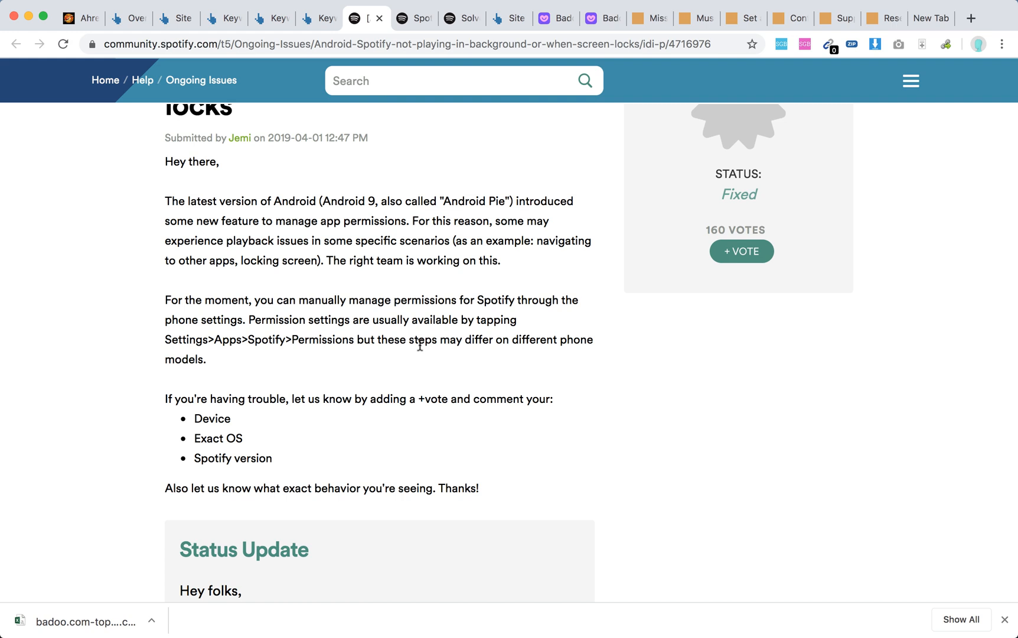
pyautogui.scroll(-3)
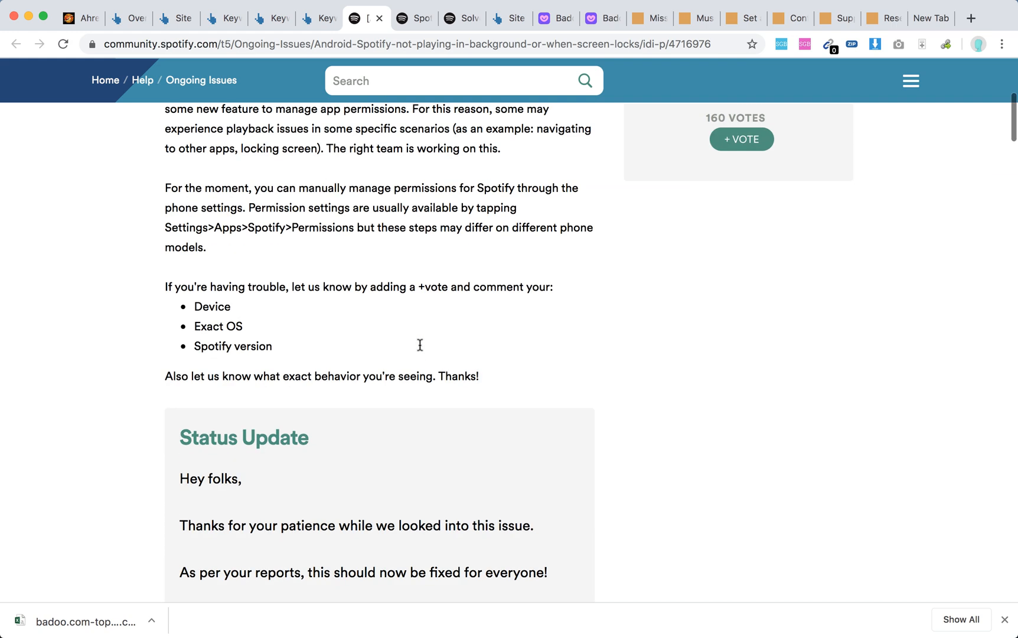
pyautogui.scroll(-3)
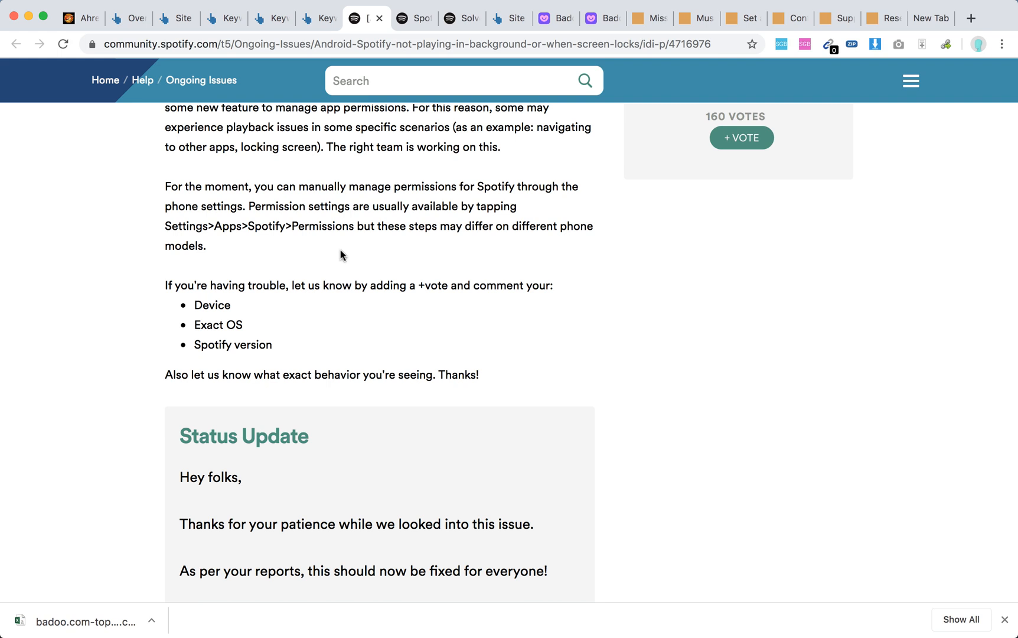
pyautogui.moveTo(187, 226); pyautogui.dragTo(300, 226)
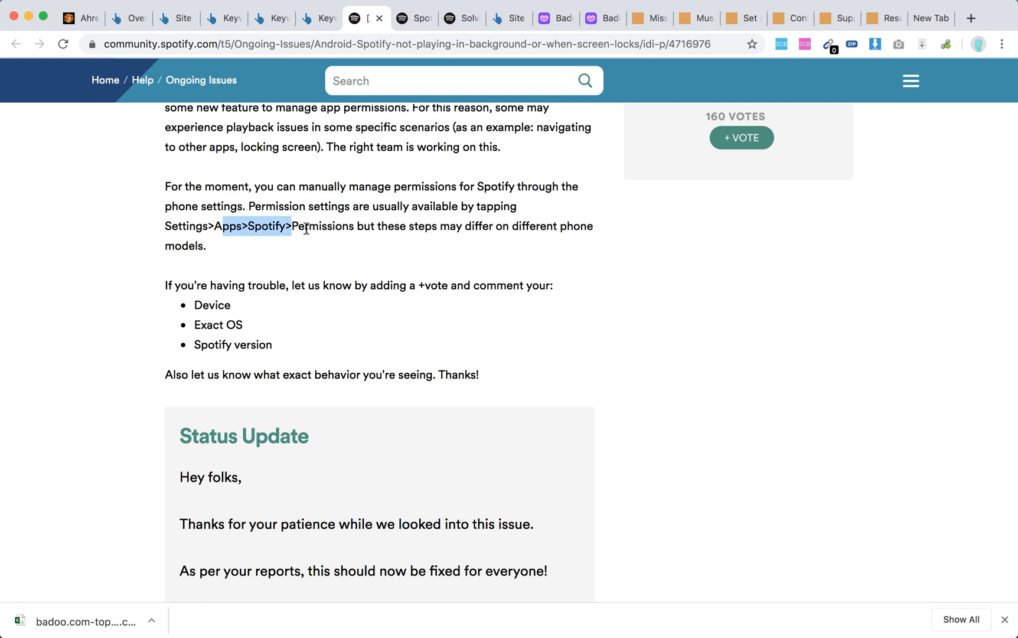
pyautogui.moveTo(294, 228); pyautogui.dragTo(346, 228)
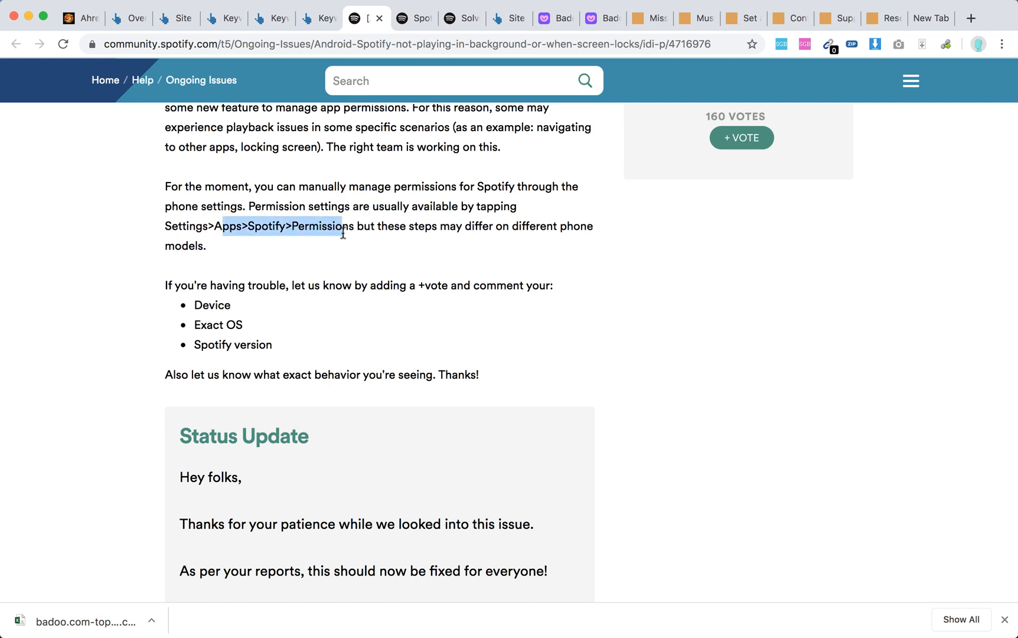
pyautogui.moveTo(384, 279)
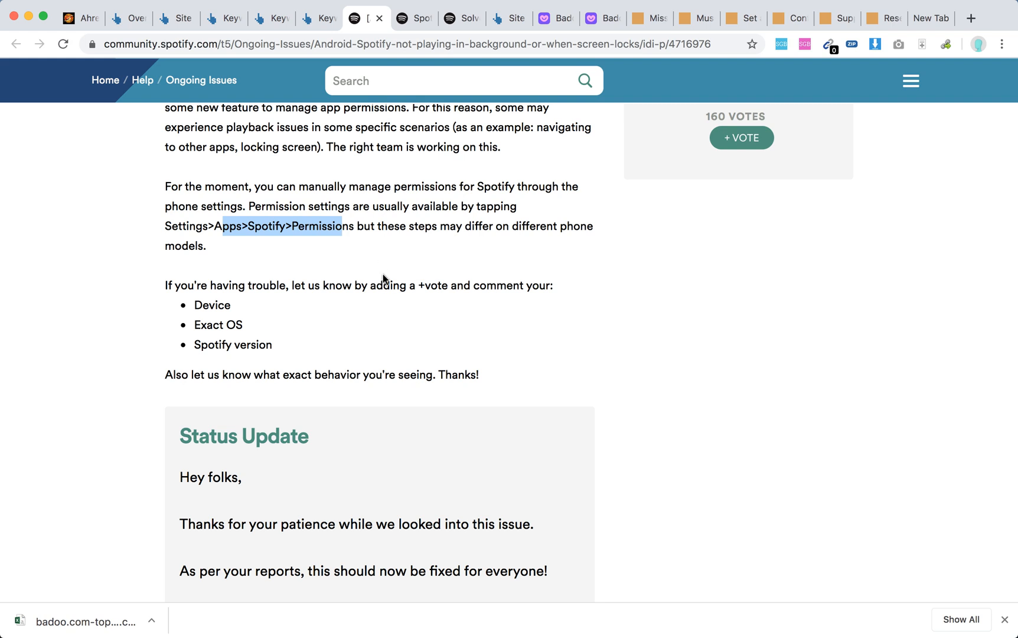
pyautogui.scroll(-3)
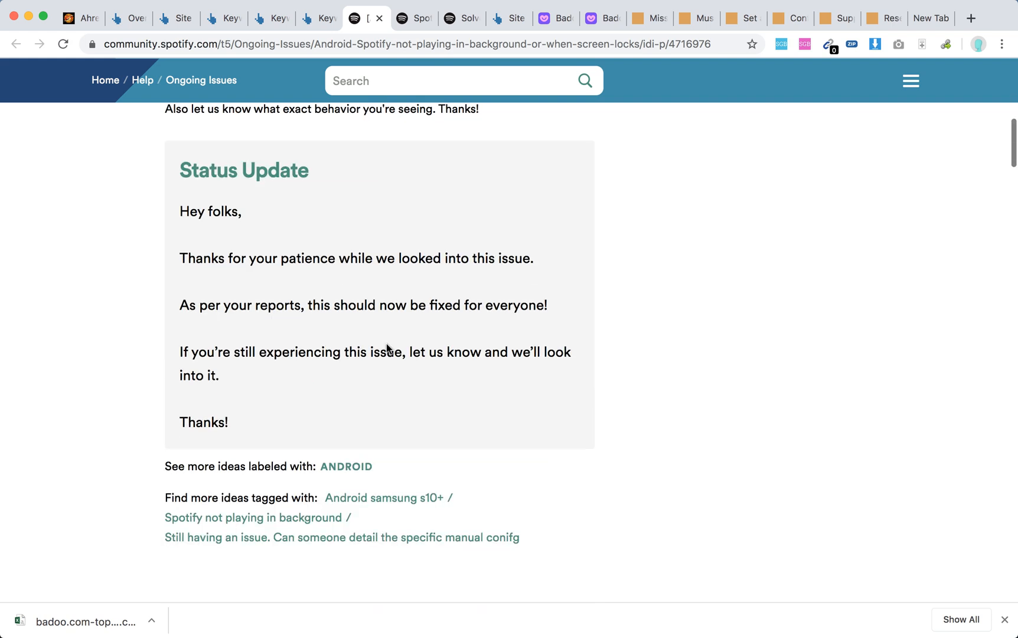
pyautogui.scroll(3)
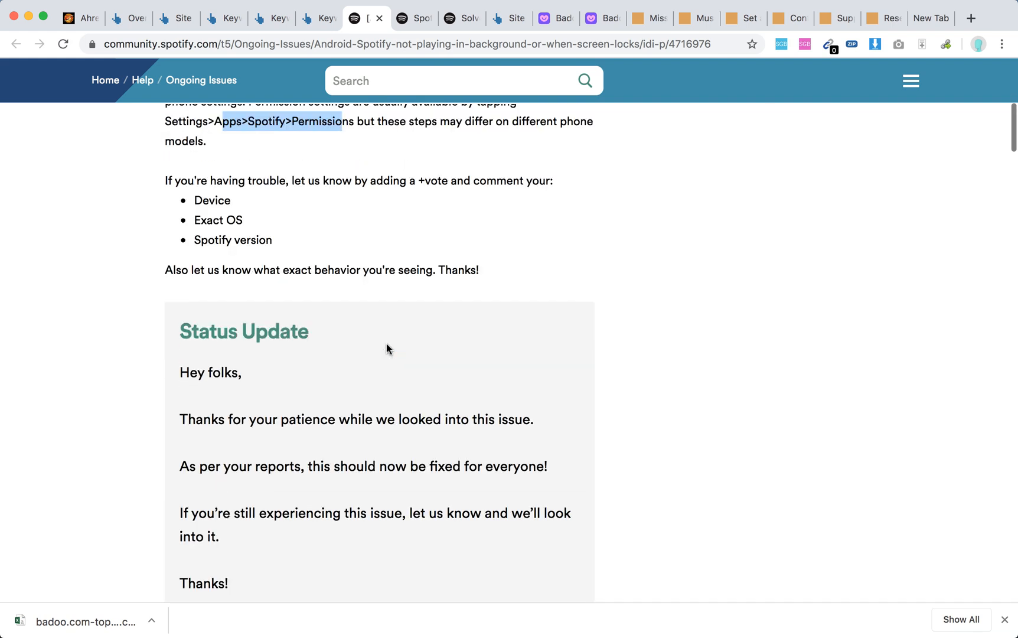
pyautogui.scroll(-3)
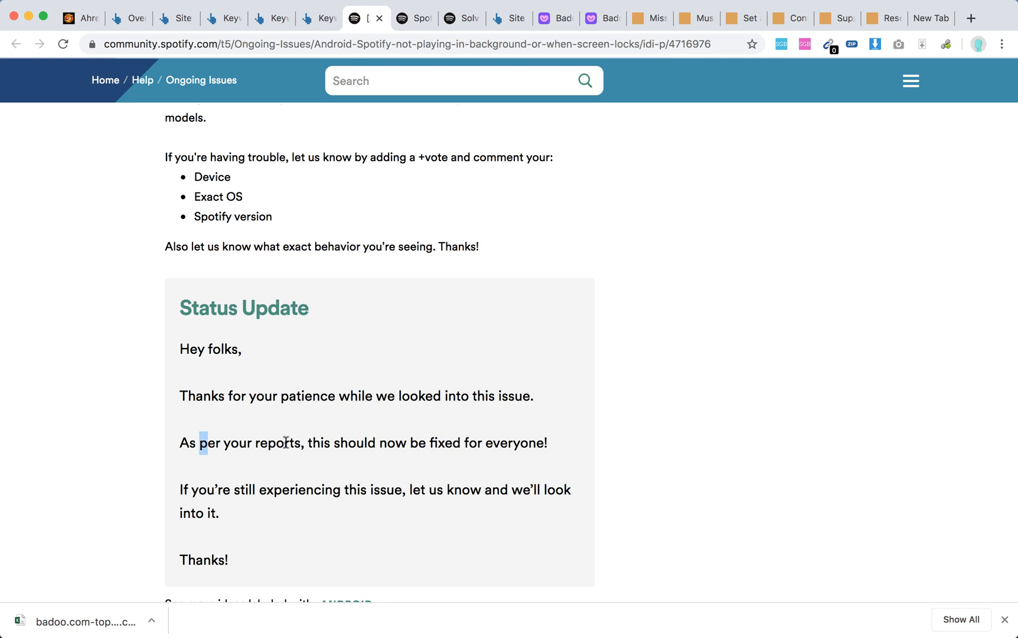
pyautogui.moveTo(201, 442); pyautogui.dragTo(525, 442)
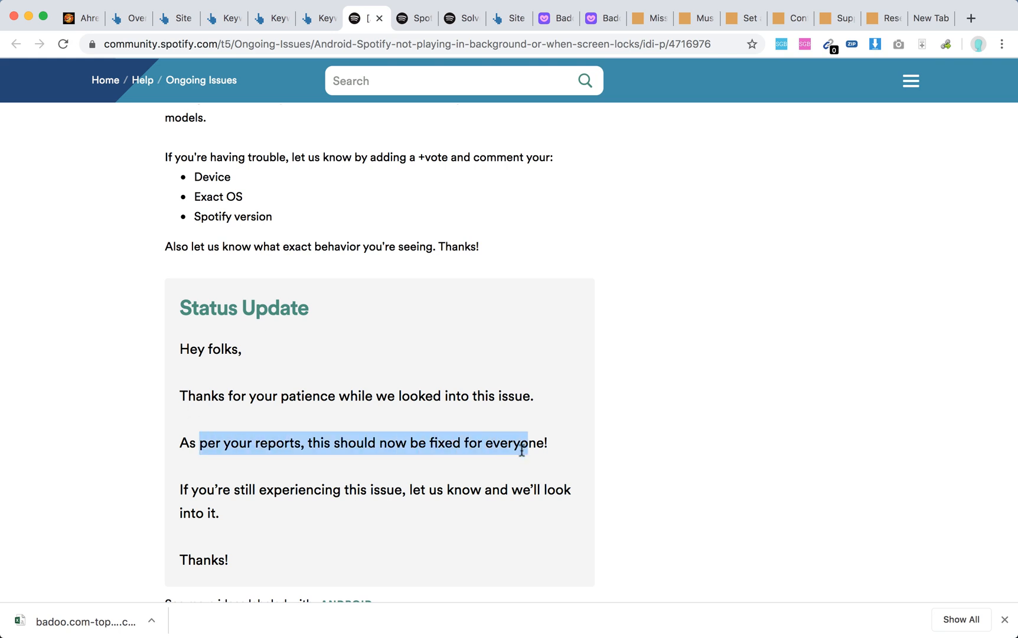
pyautogui.scroll(-3)
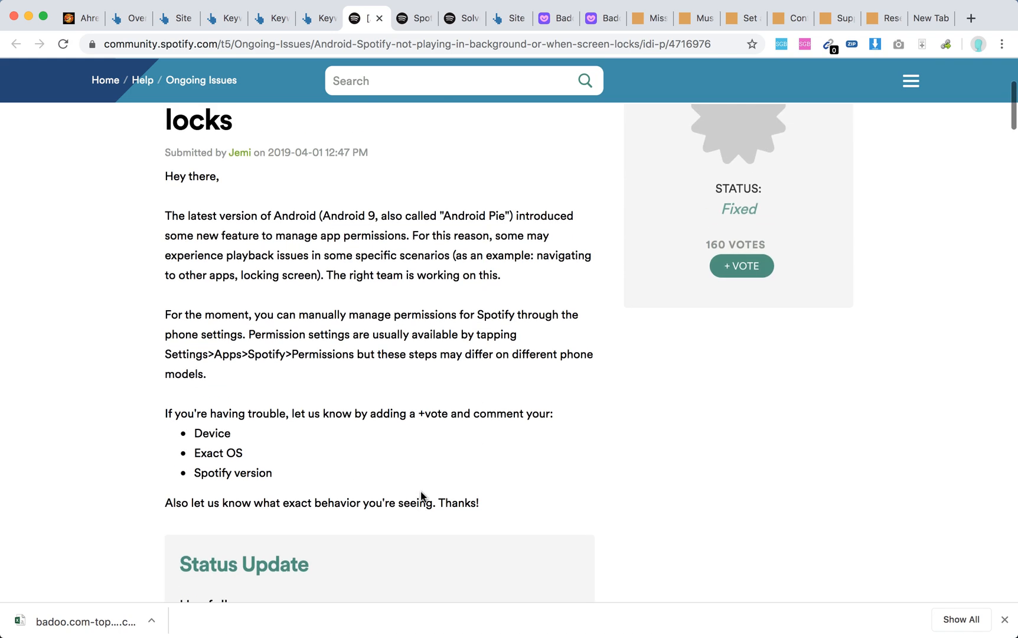
pyautogui.scroll(-3)
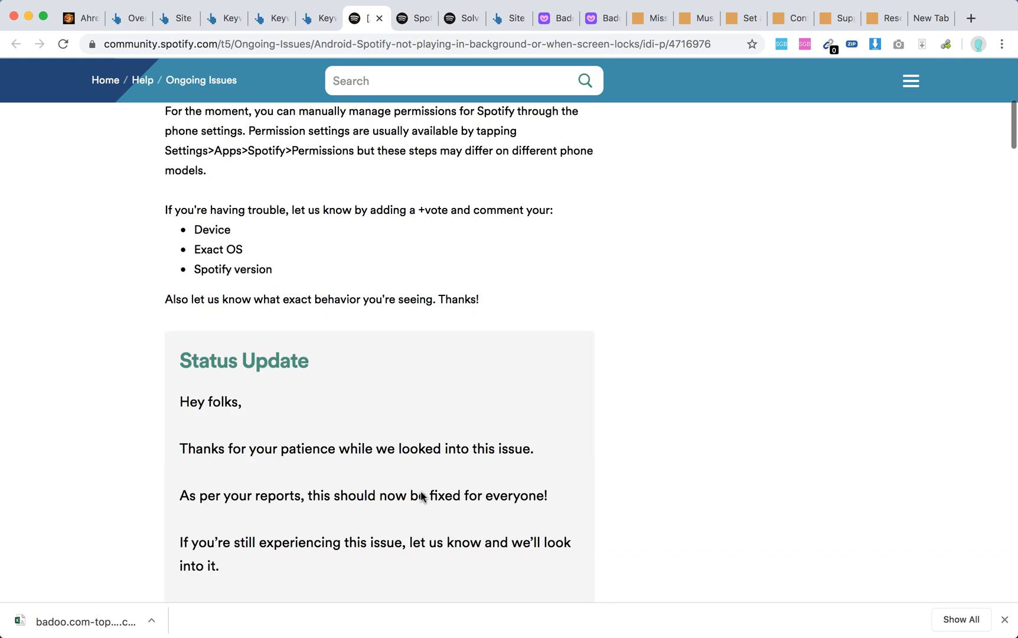
pyautogui.scroll(-3)
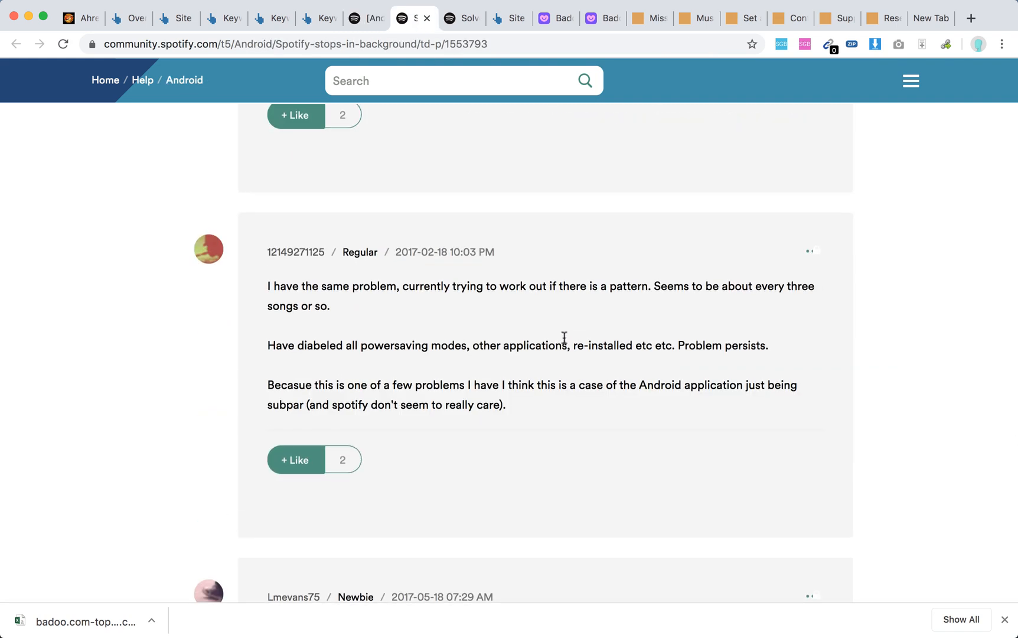
# Scroll the 'Spotify stops in background' replies to the 'Restrict background data' suggestion
pyautogui.scroll(-3)
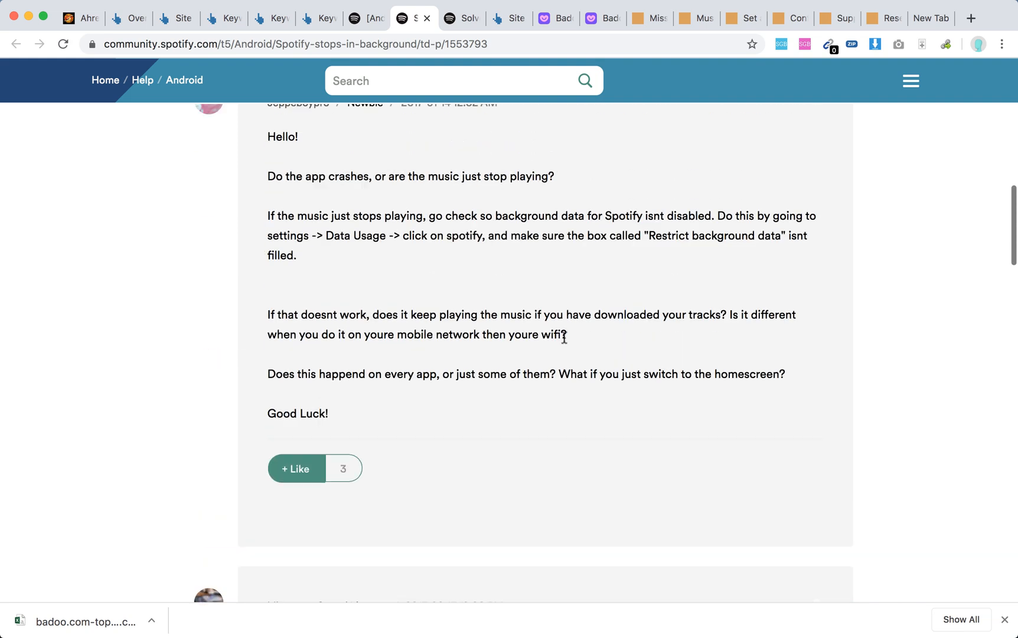
pyautogui.scroll(-3)
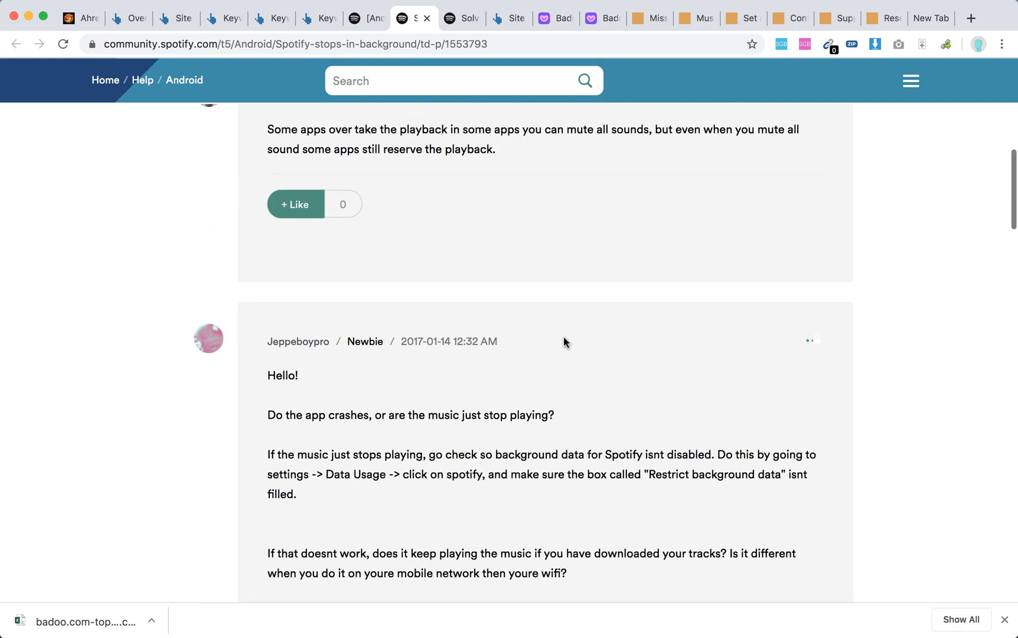